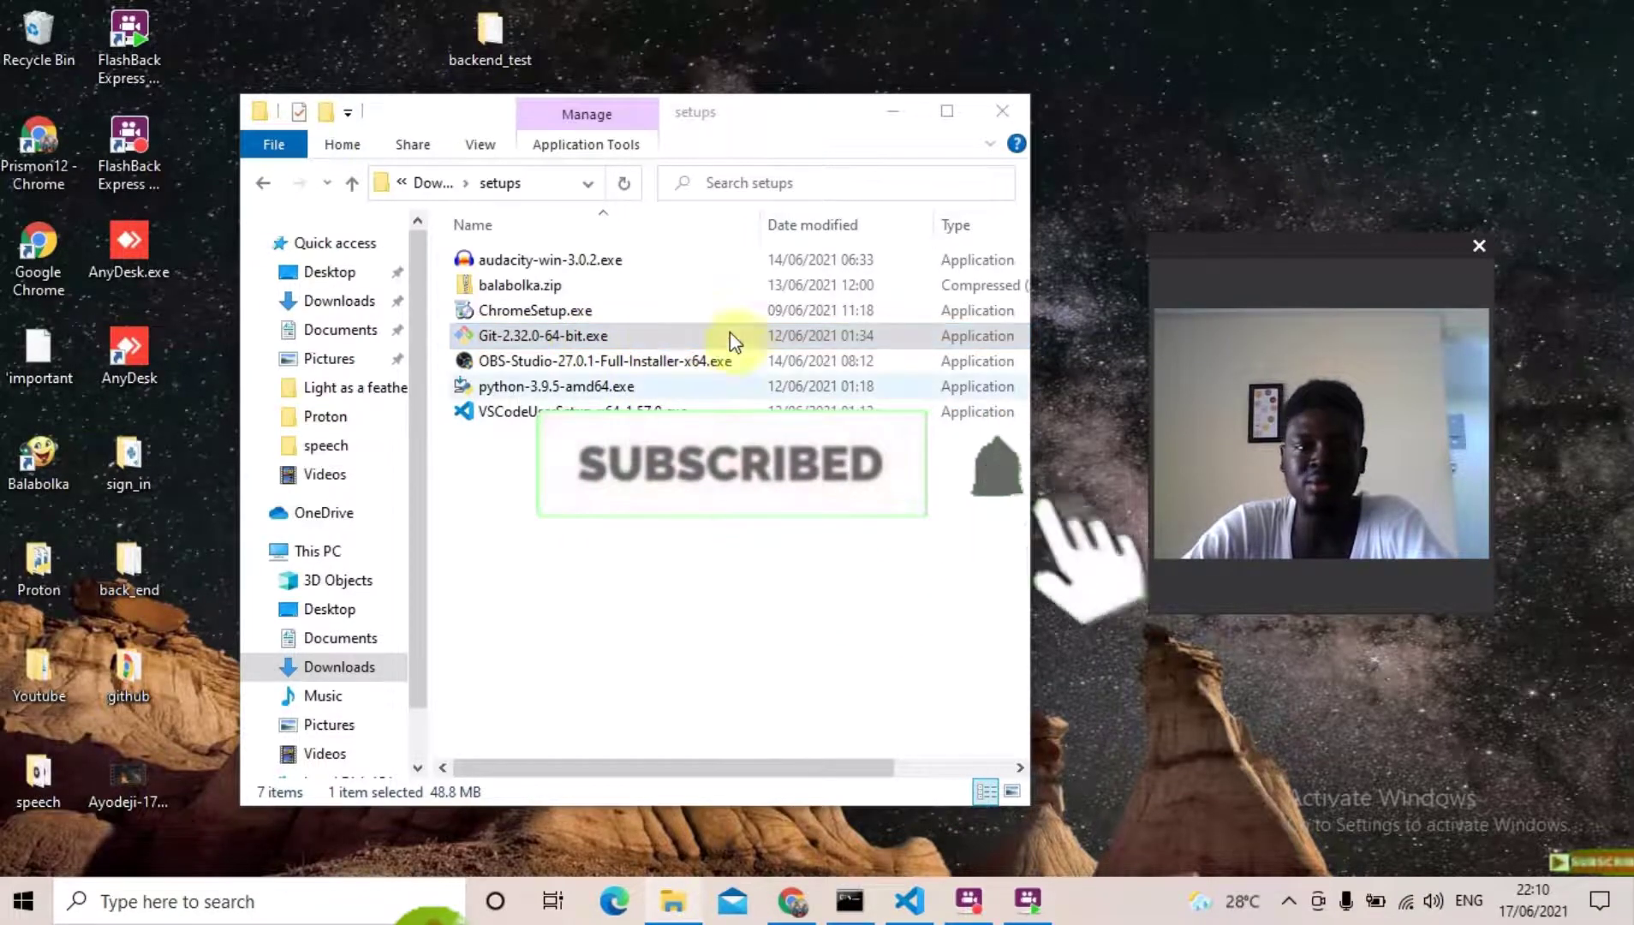
# Launch Git-2.32.0-64-bit.exe and accept the license information to reach the install location page.
pyautogui.click(541, 336)
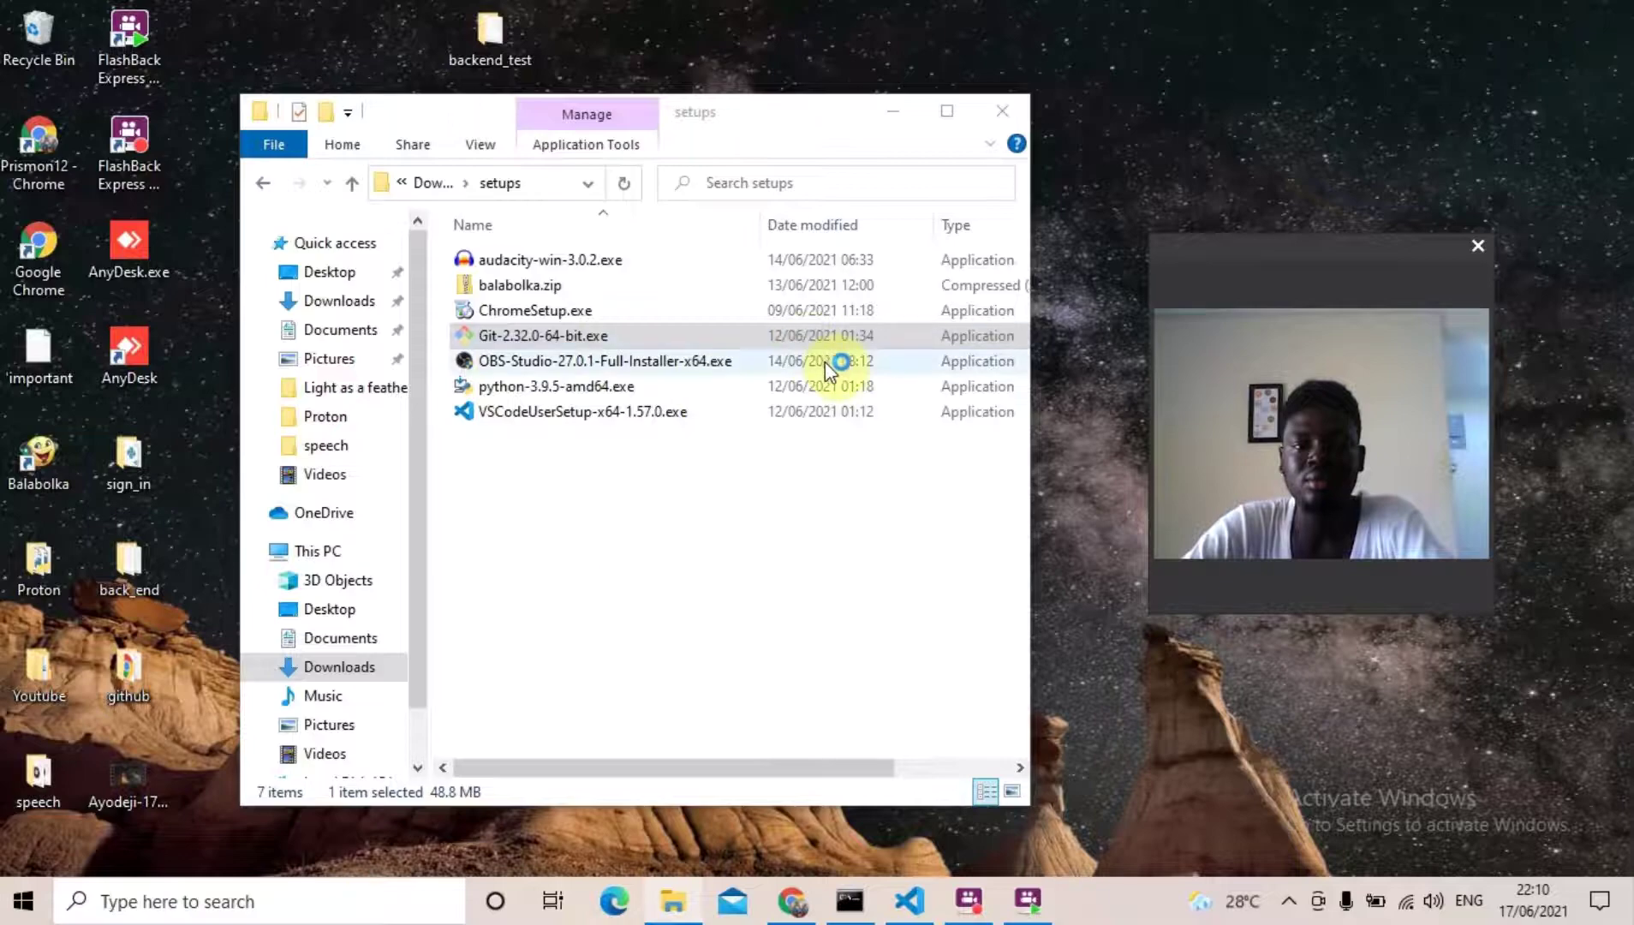
pyautogui.click(542, 335)
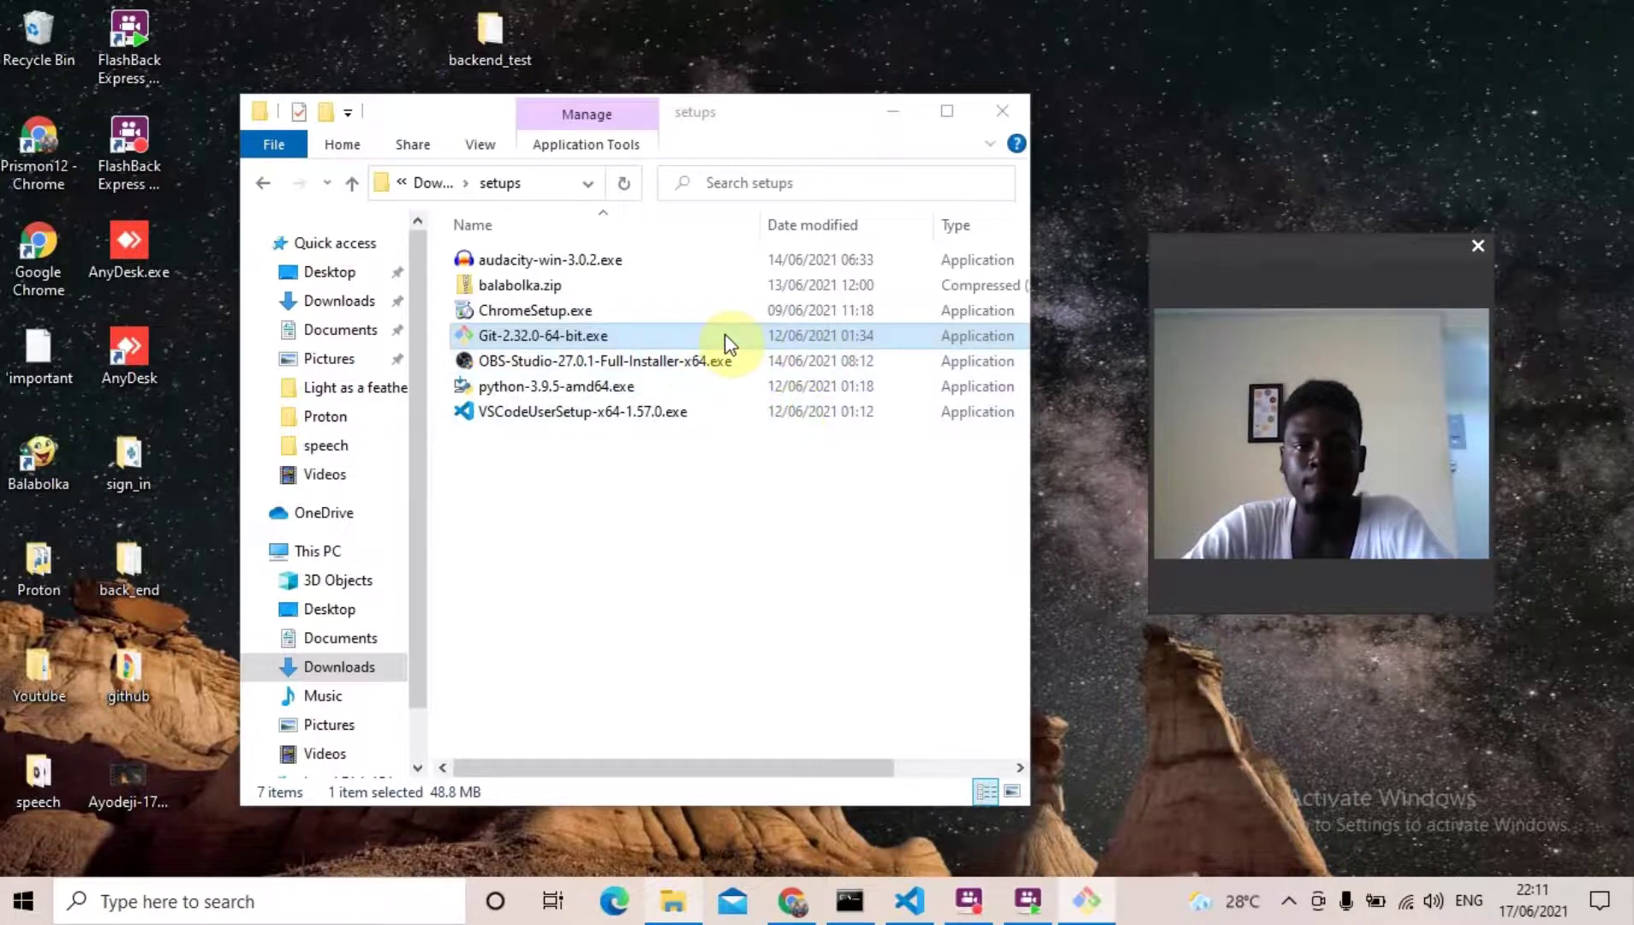
pyautogui.doubleClick(543, 336)
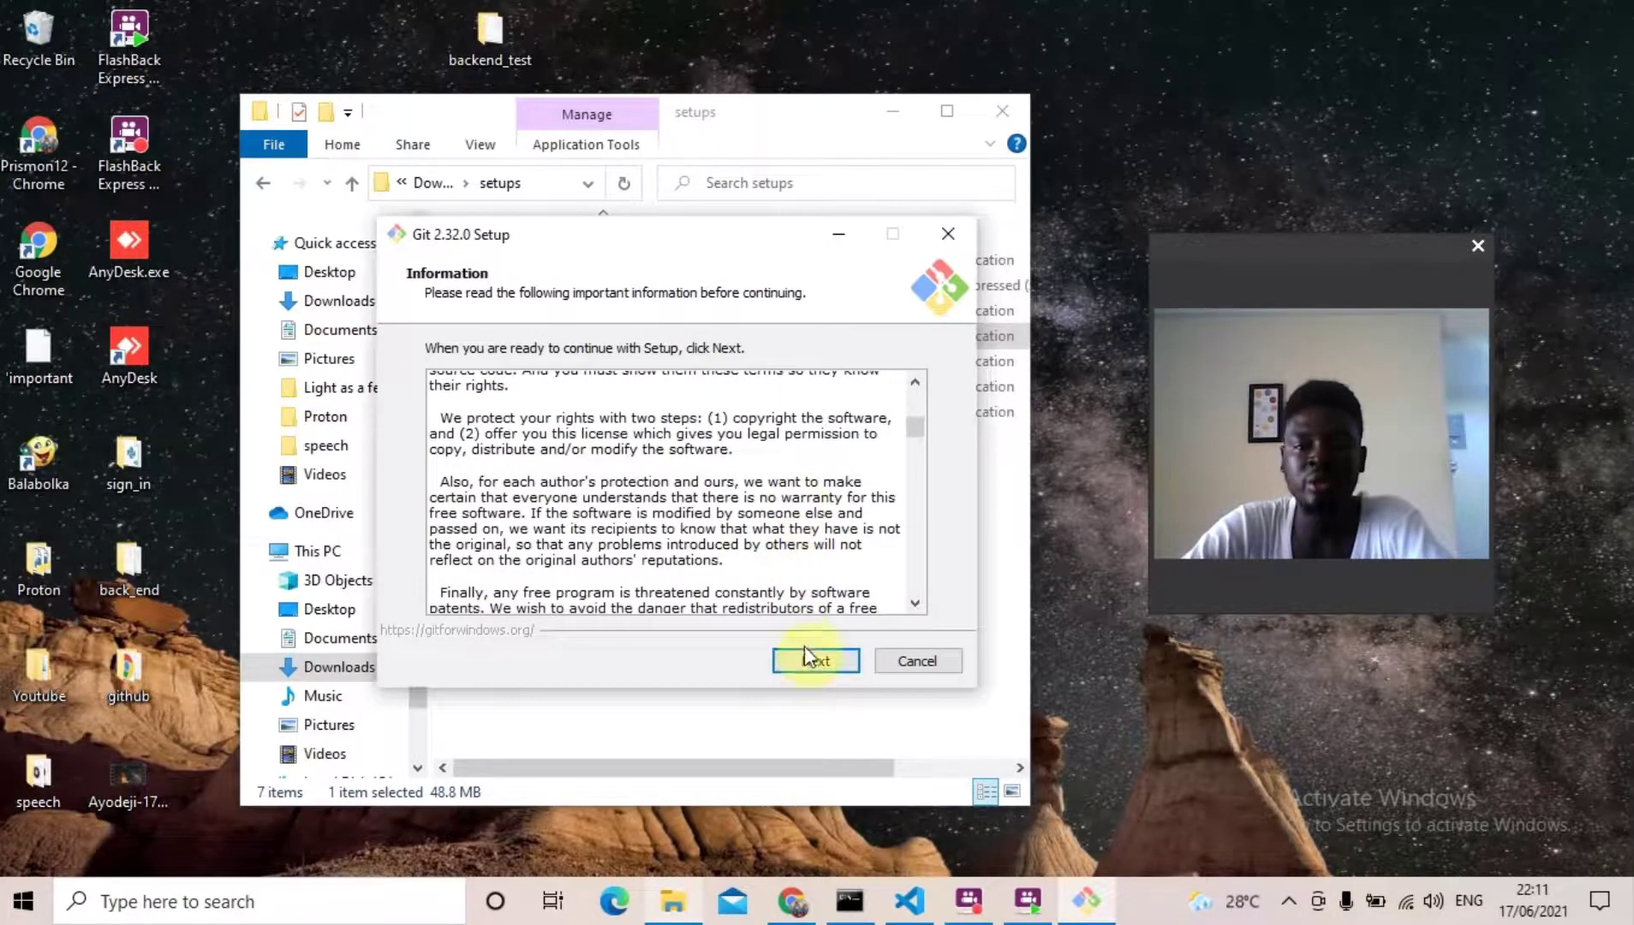
pyautogui.click(815, 661)
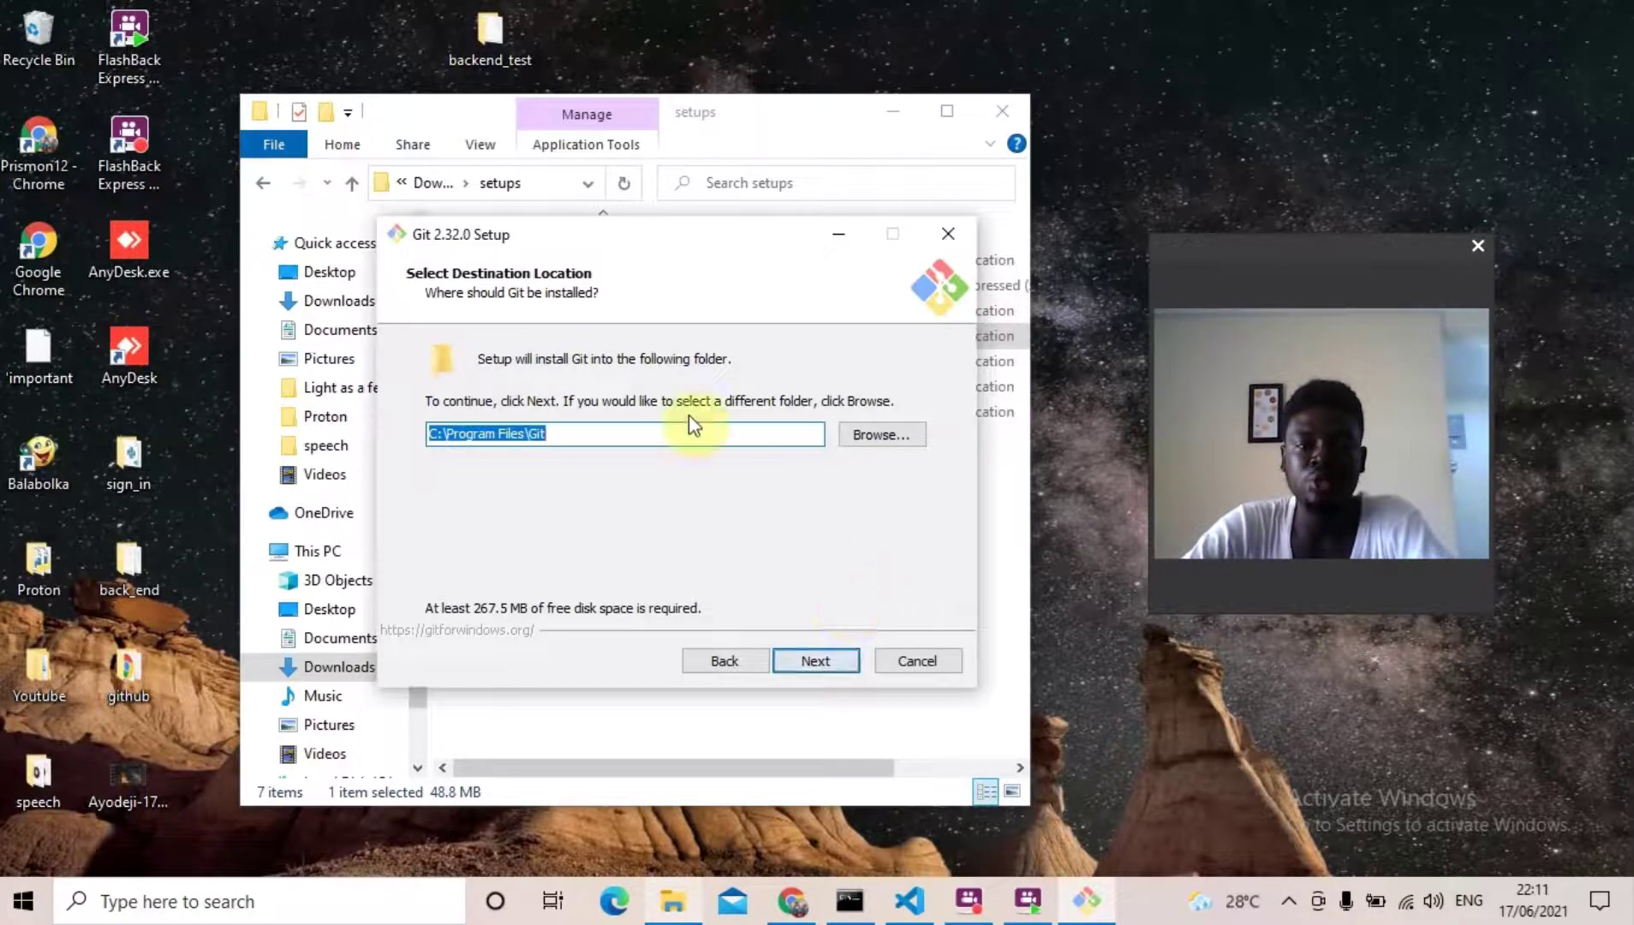
pyautogui.moveTo(781, 466)
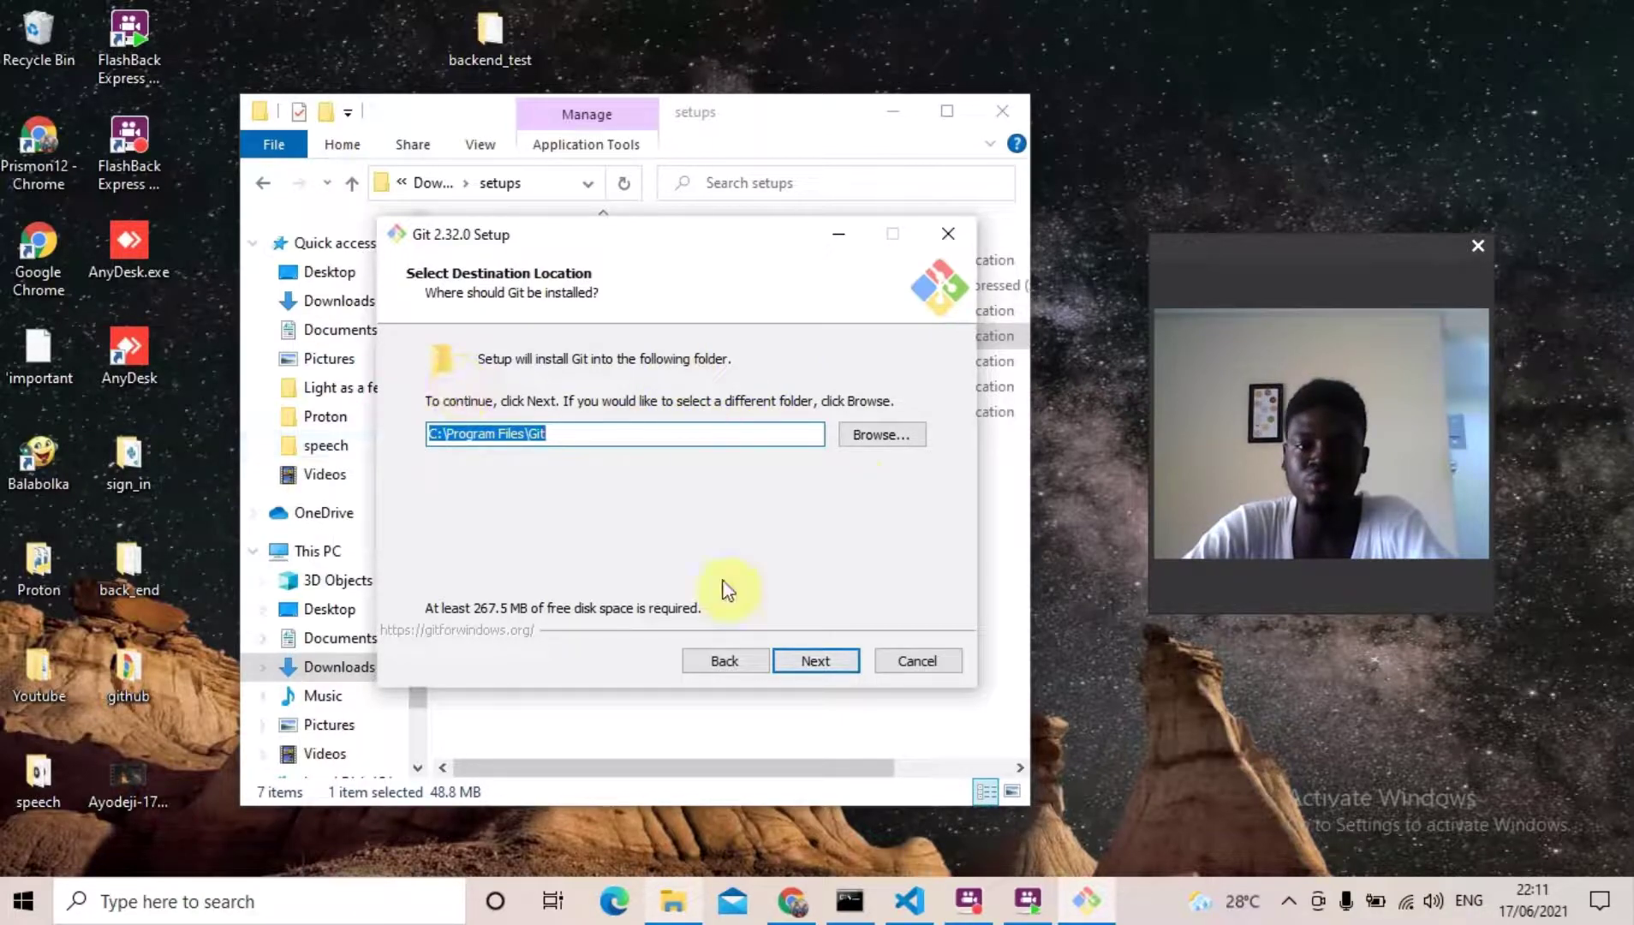
# Decline the existing Git folder and set ProgramData as the install location instead.
pyautogui.click(816, 662)
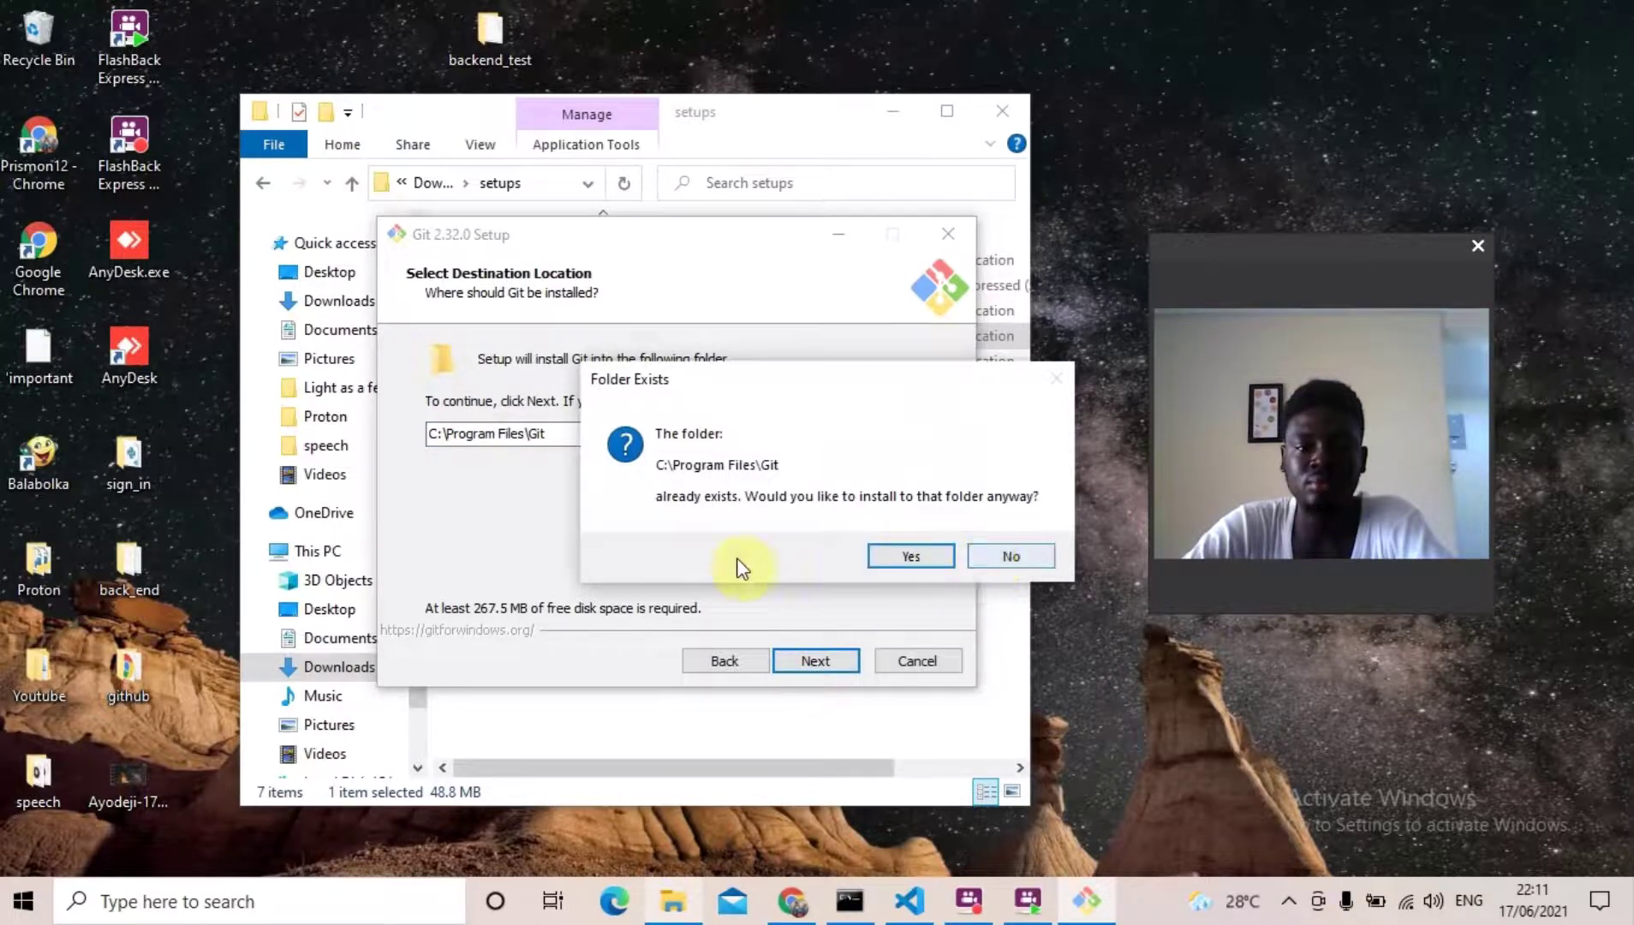
pyautogui.click(908, 555)
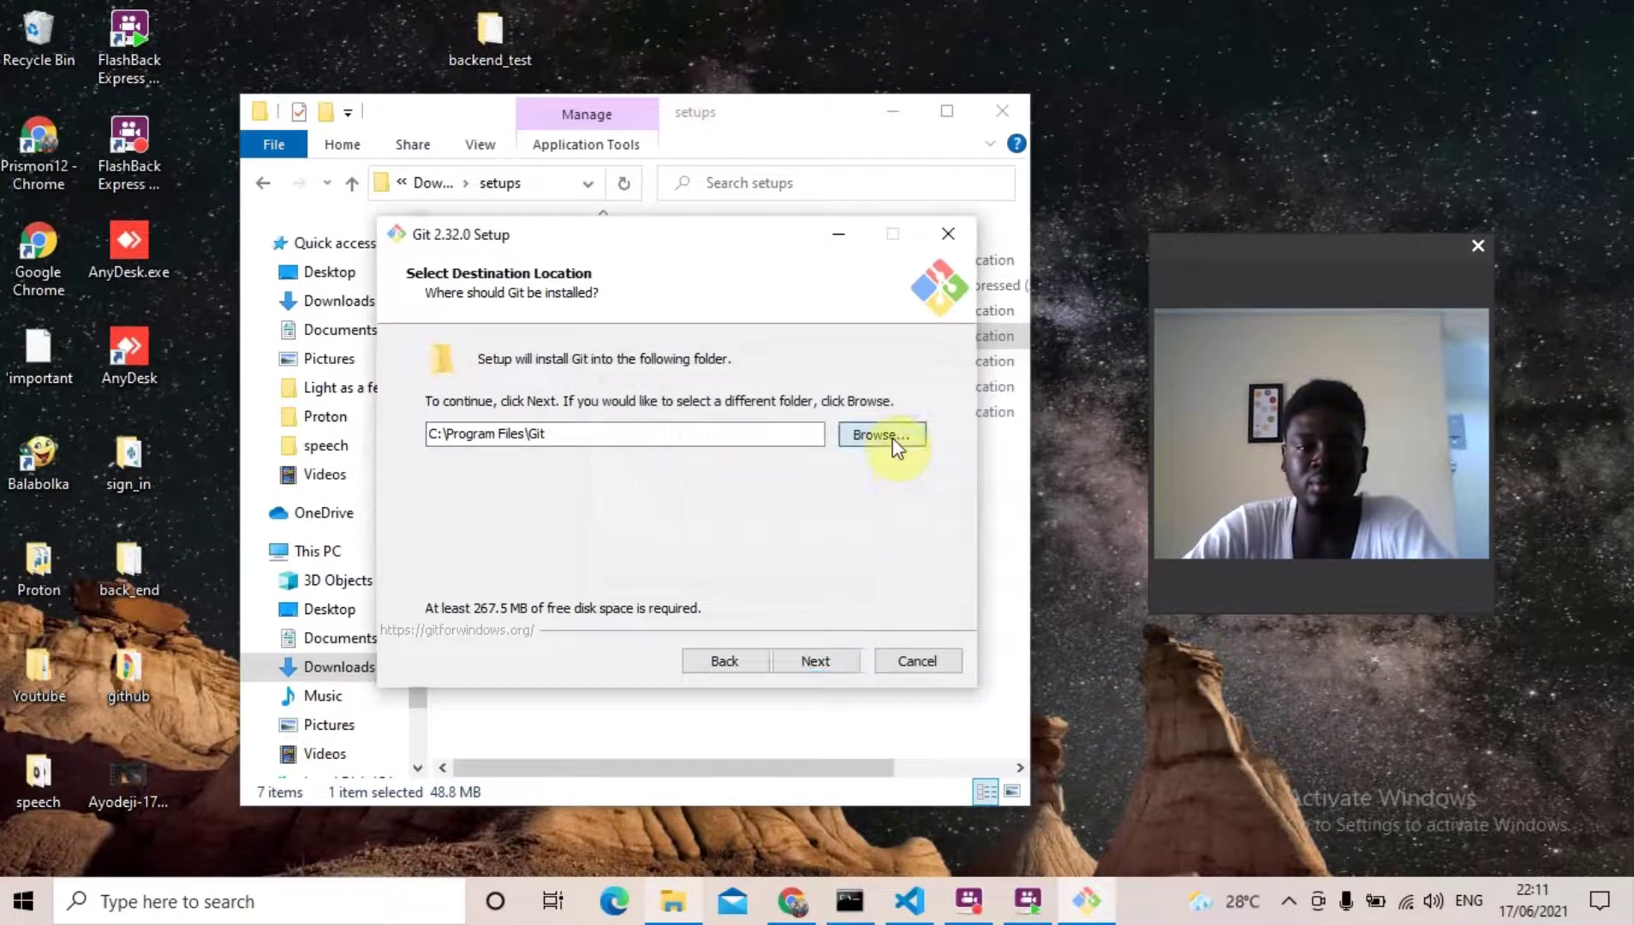
pyautogui.click(880, 435)
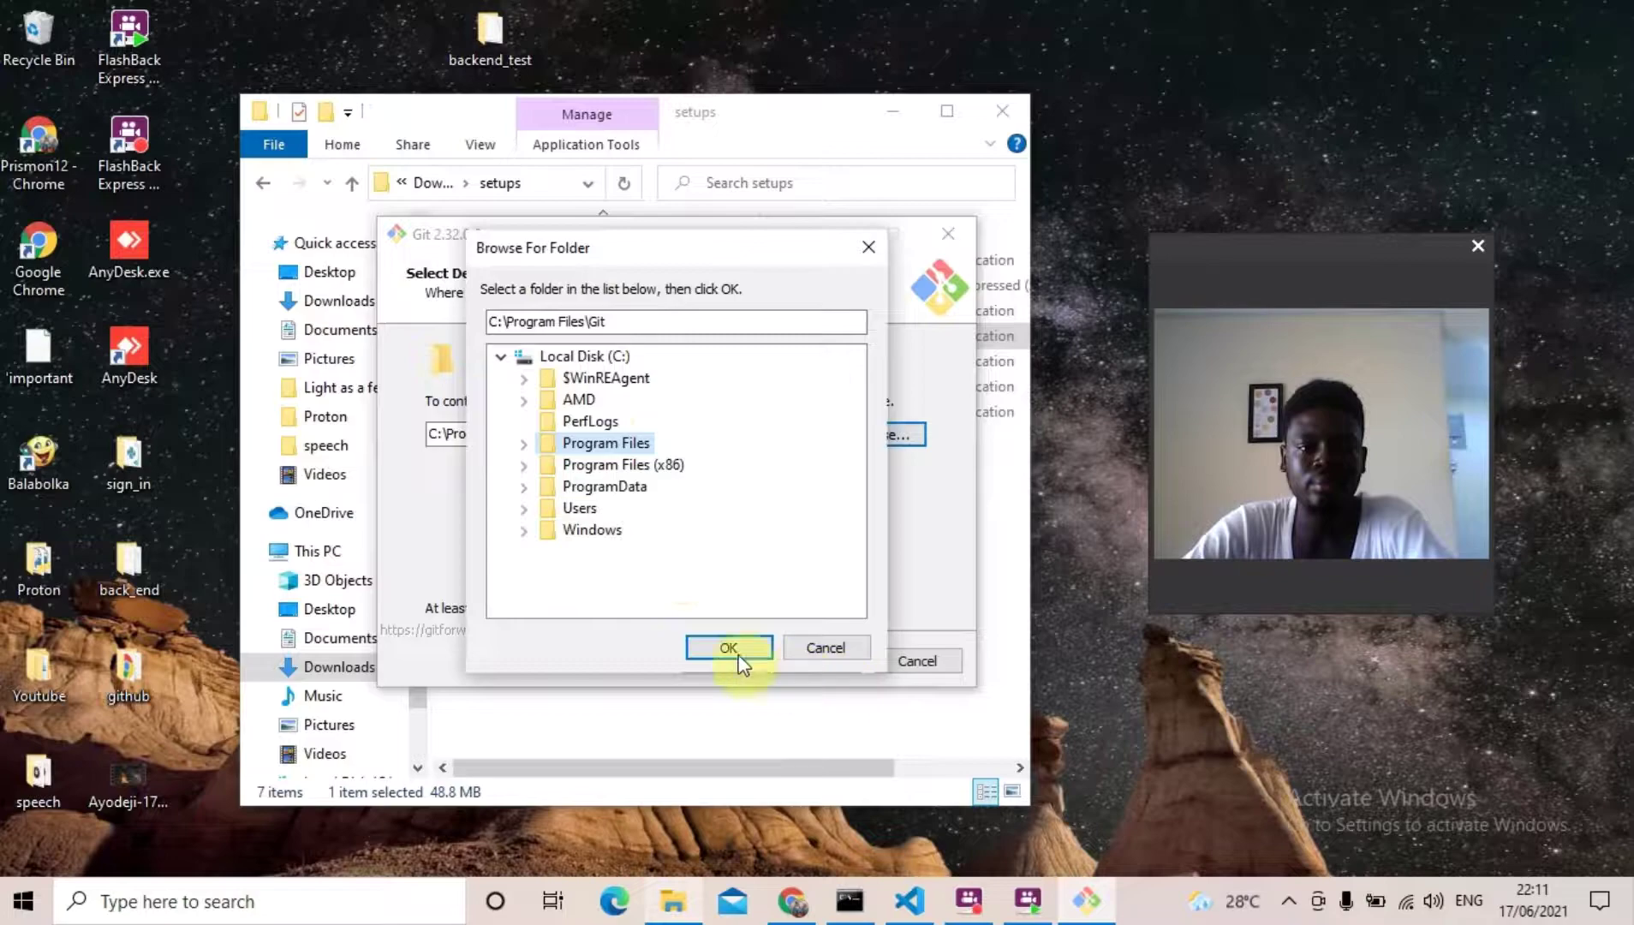
pyautogui.click(605, 487)
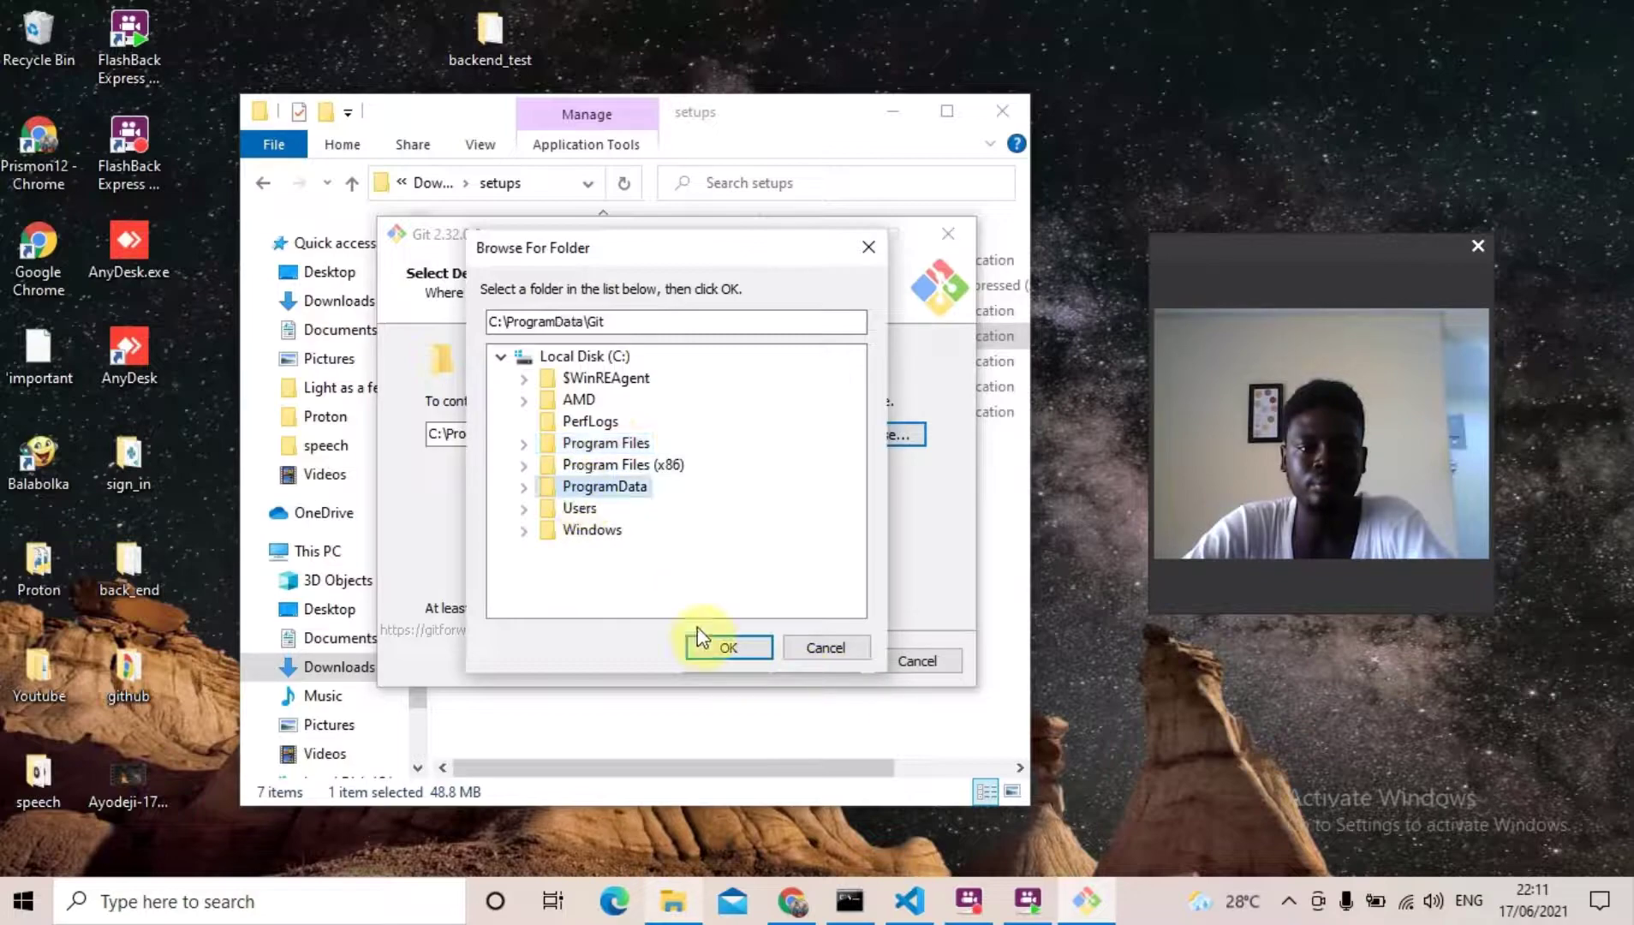
pyautogui.click(728, 647)
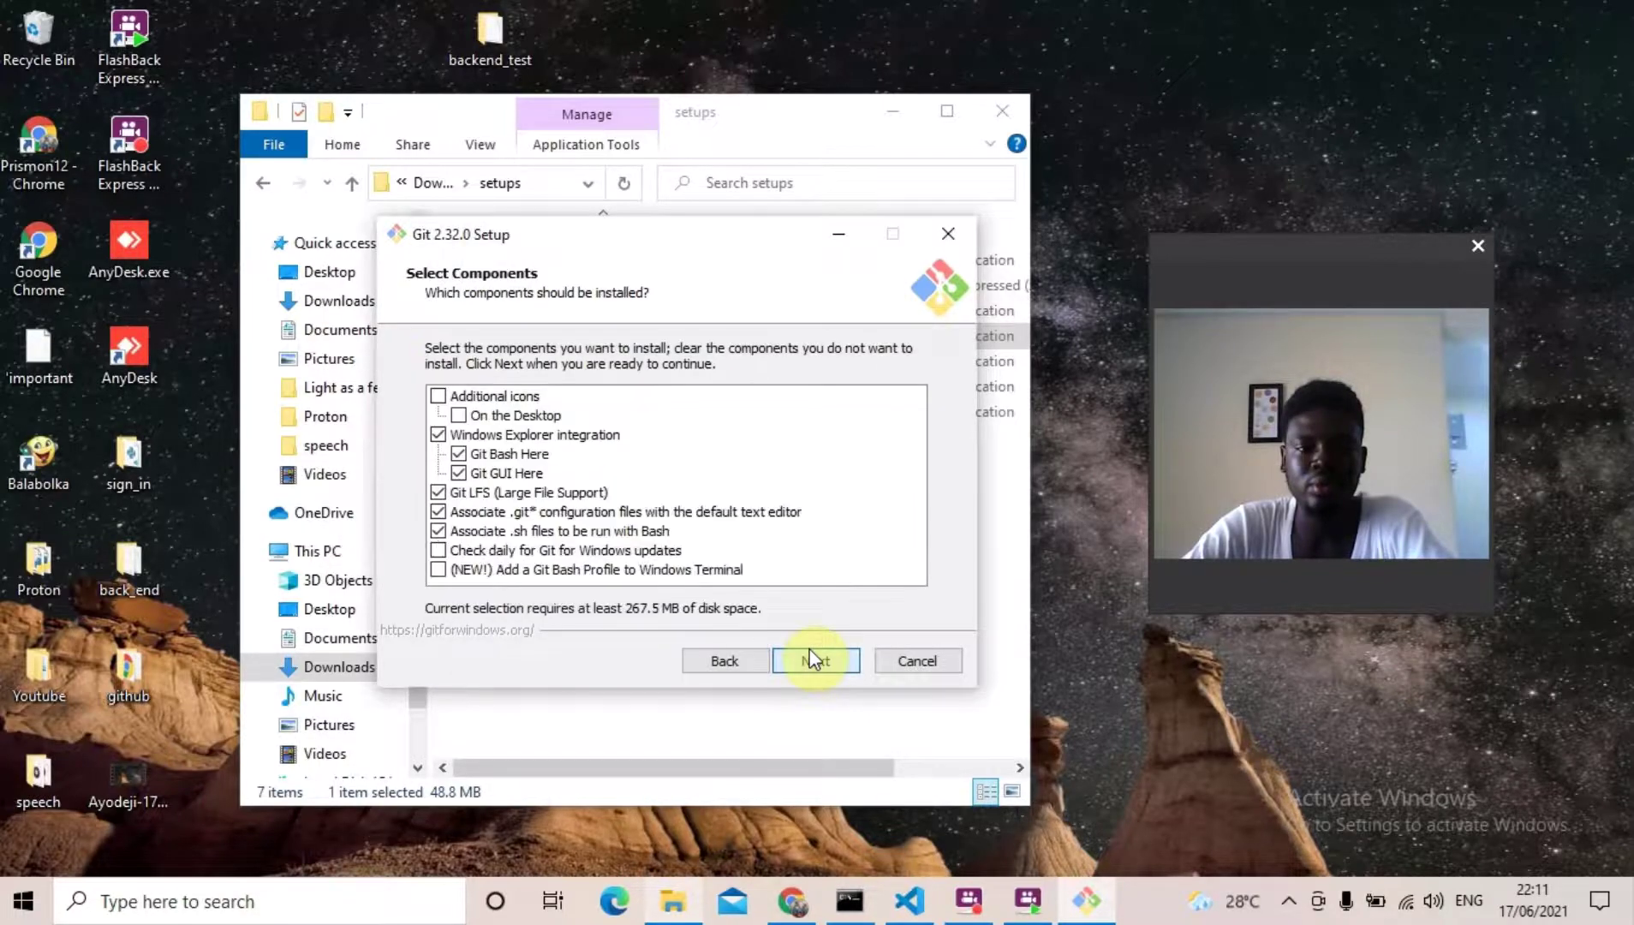
# Keep defaults for components, Start Menu folder, initial branch, OpenSSL, MinTTY and Credential Manager Core.
pyautogui.click(816, 661)
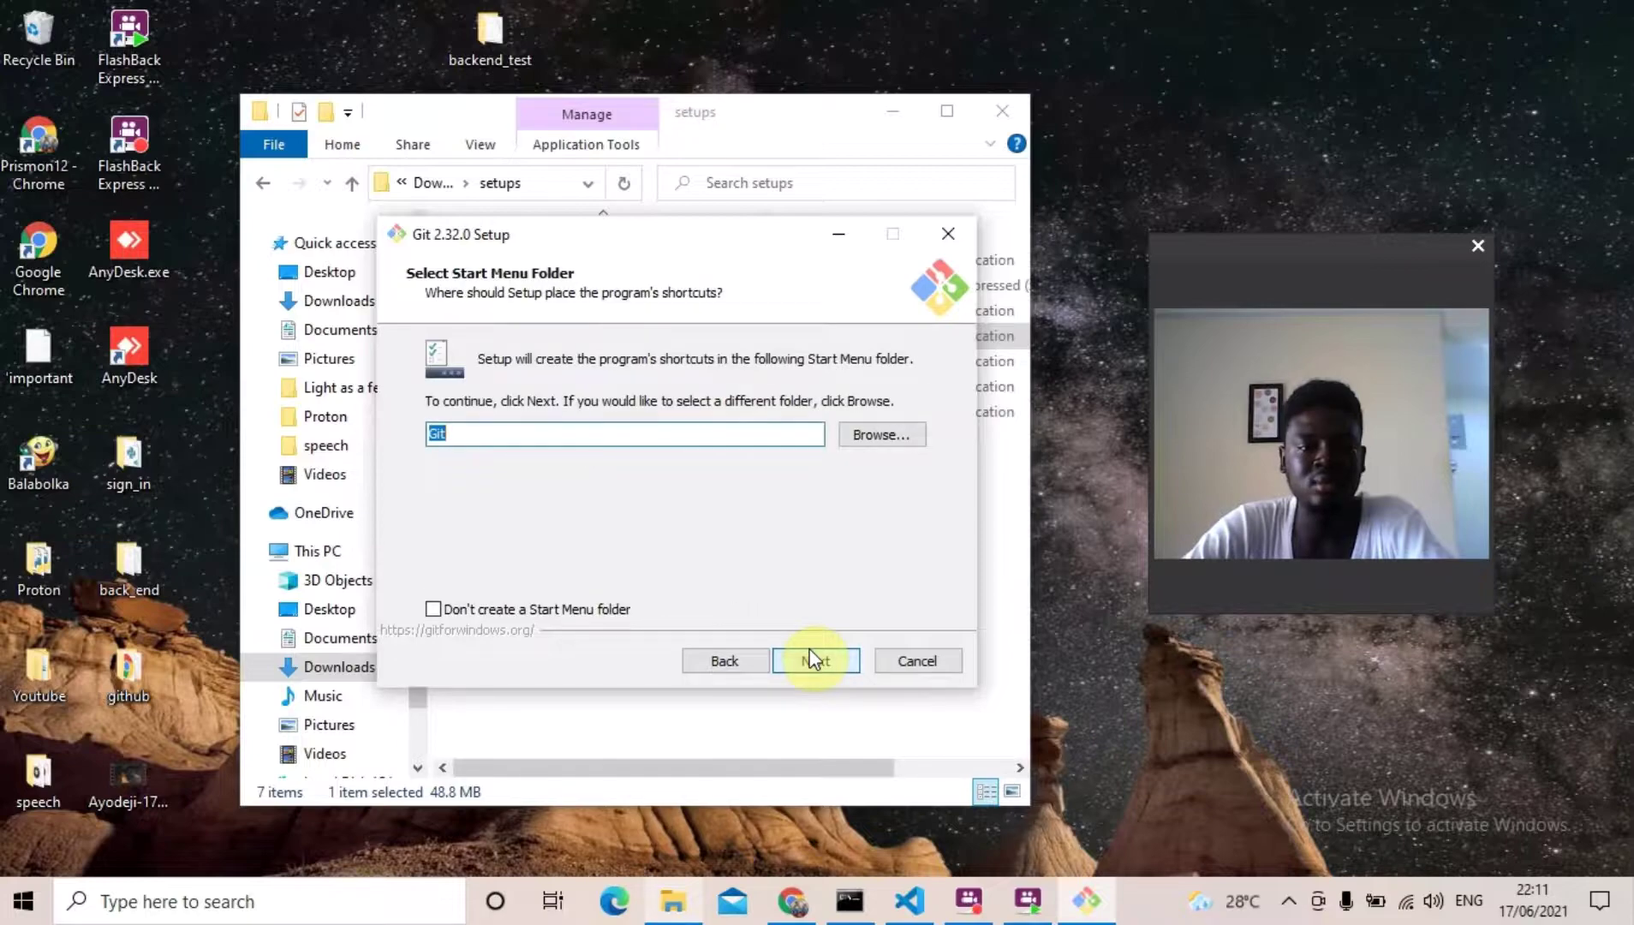
pyautogui.click(815, 661)
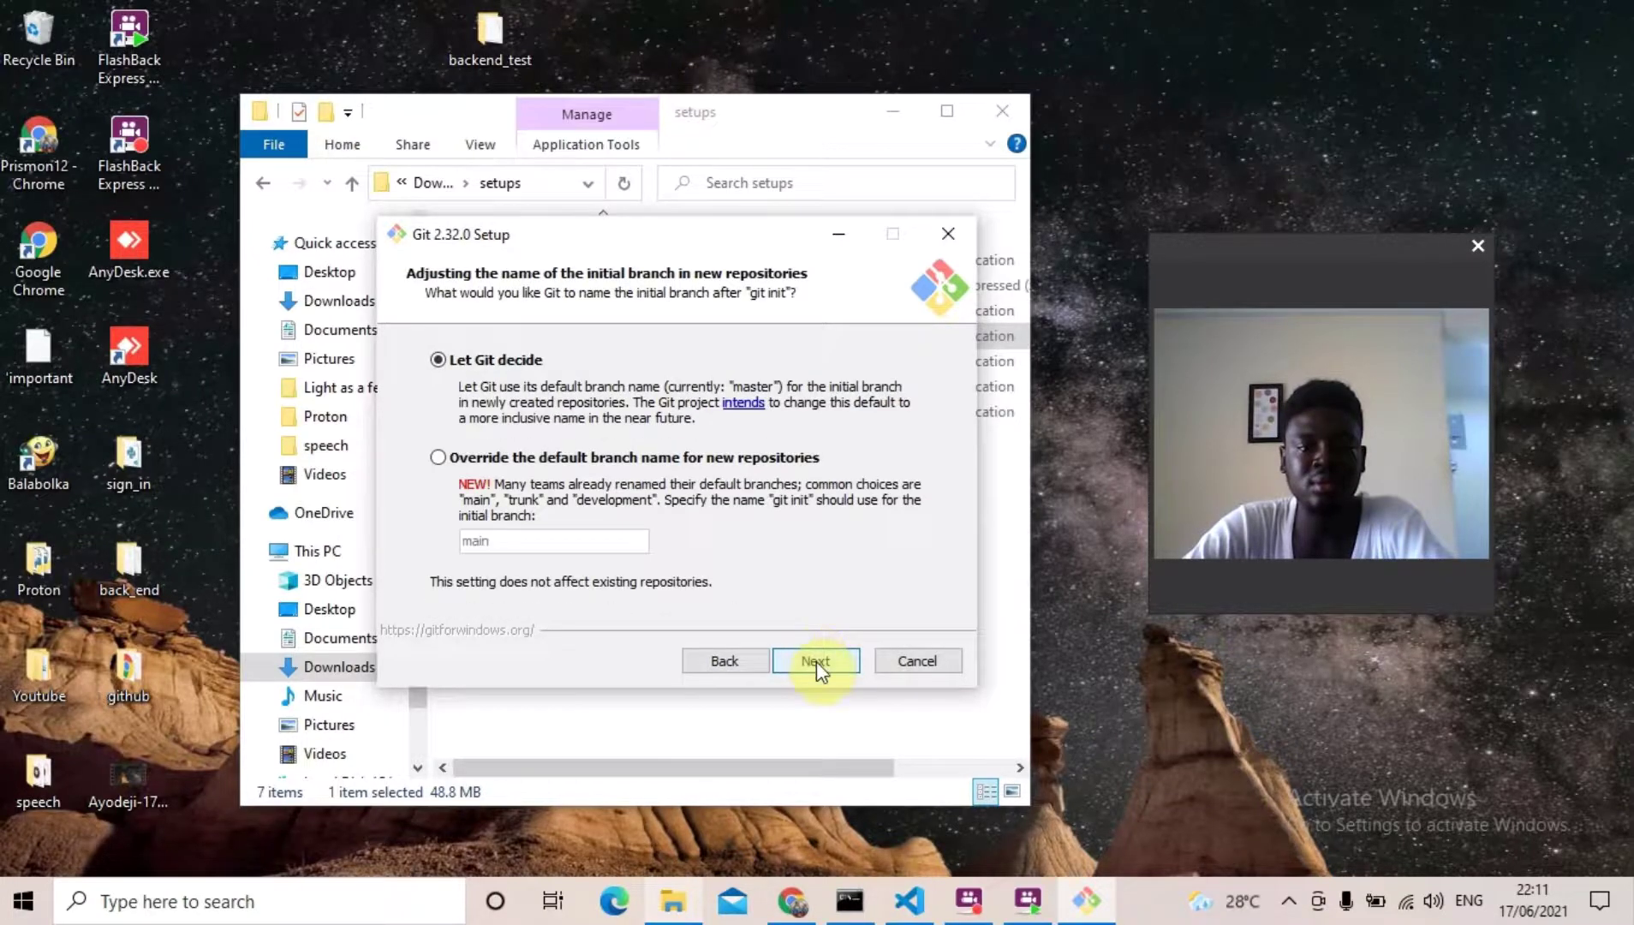
pyautogui.click(815, 661)
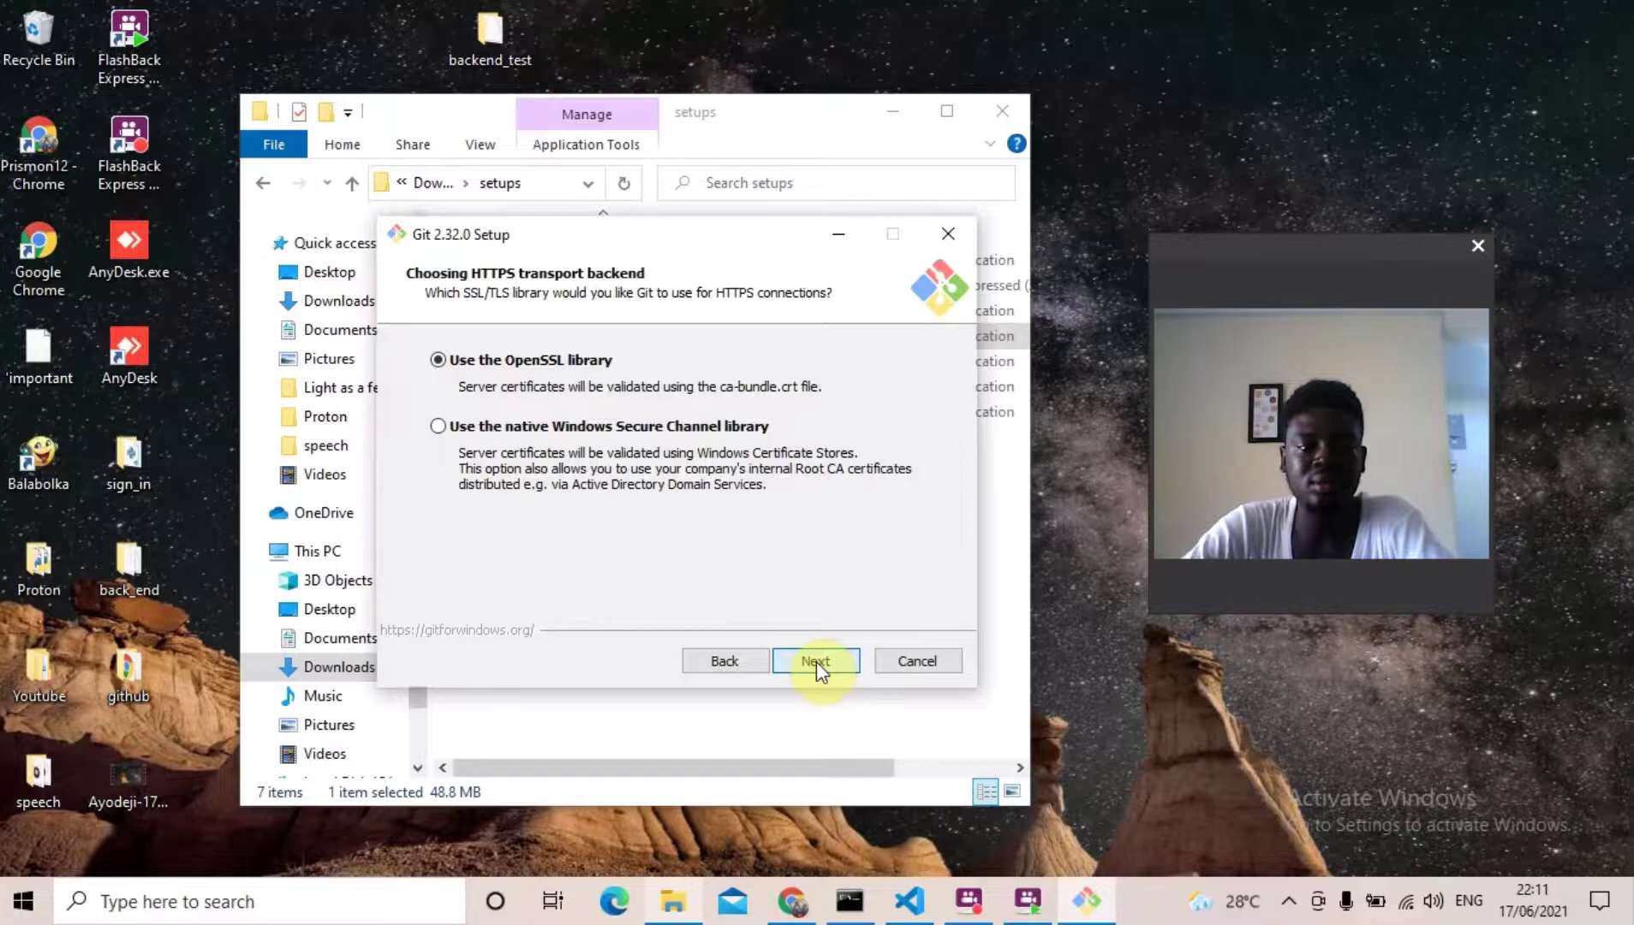
pyautogui.click(815, 661)
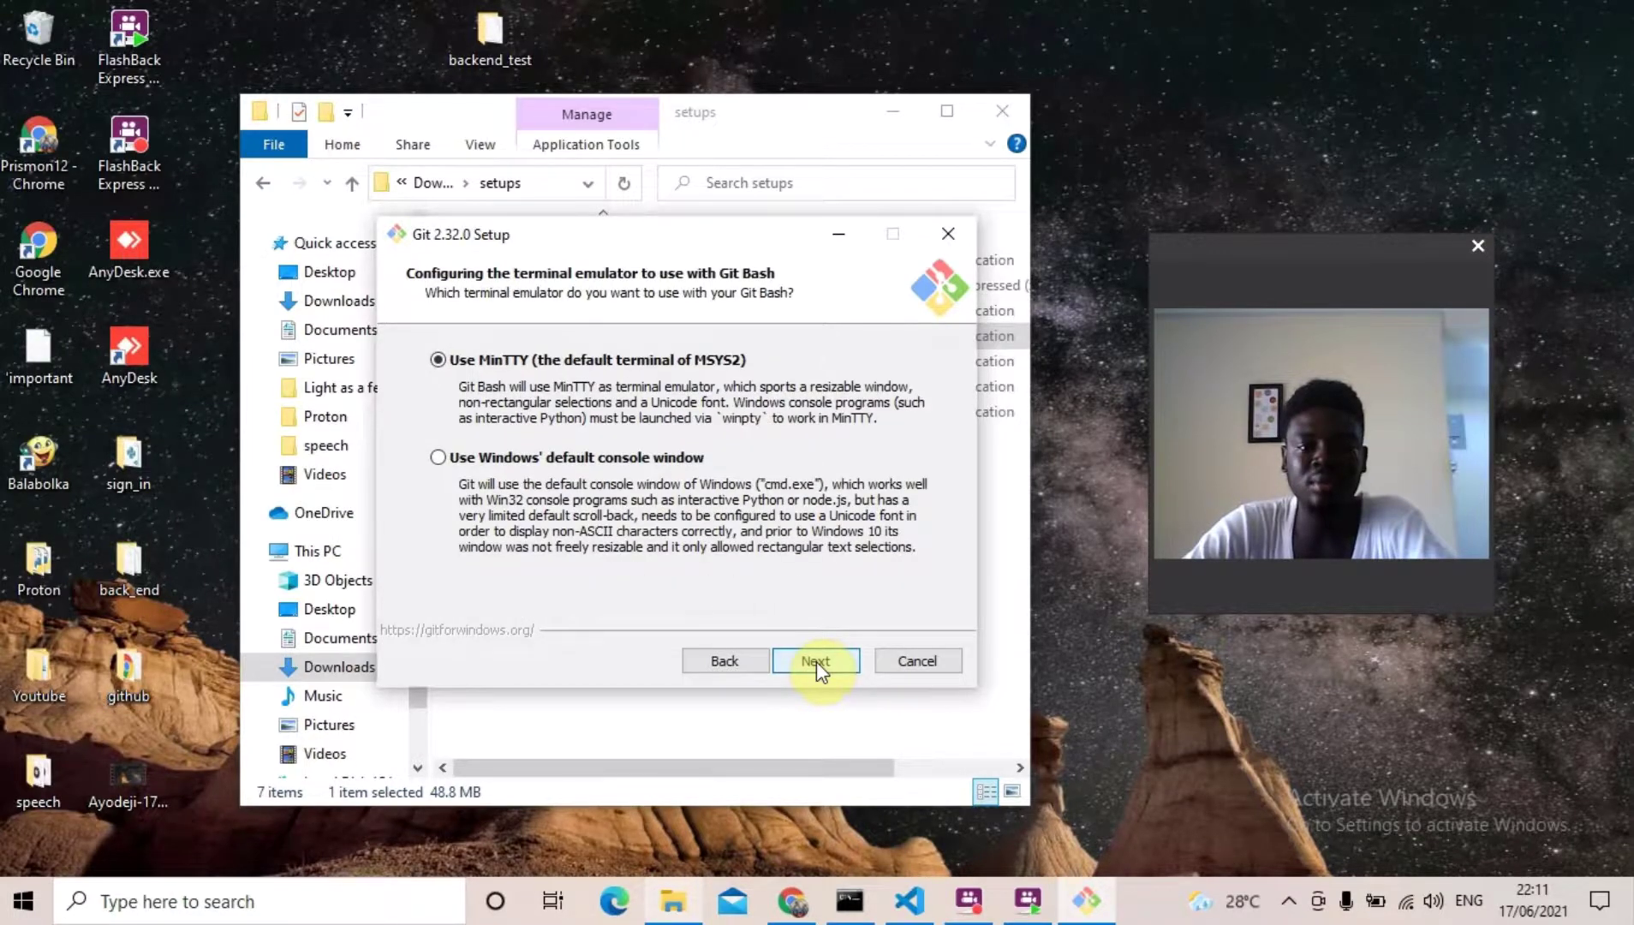
pyautogui.click(815, 661)
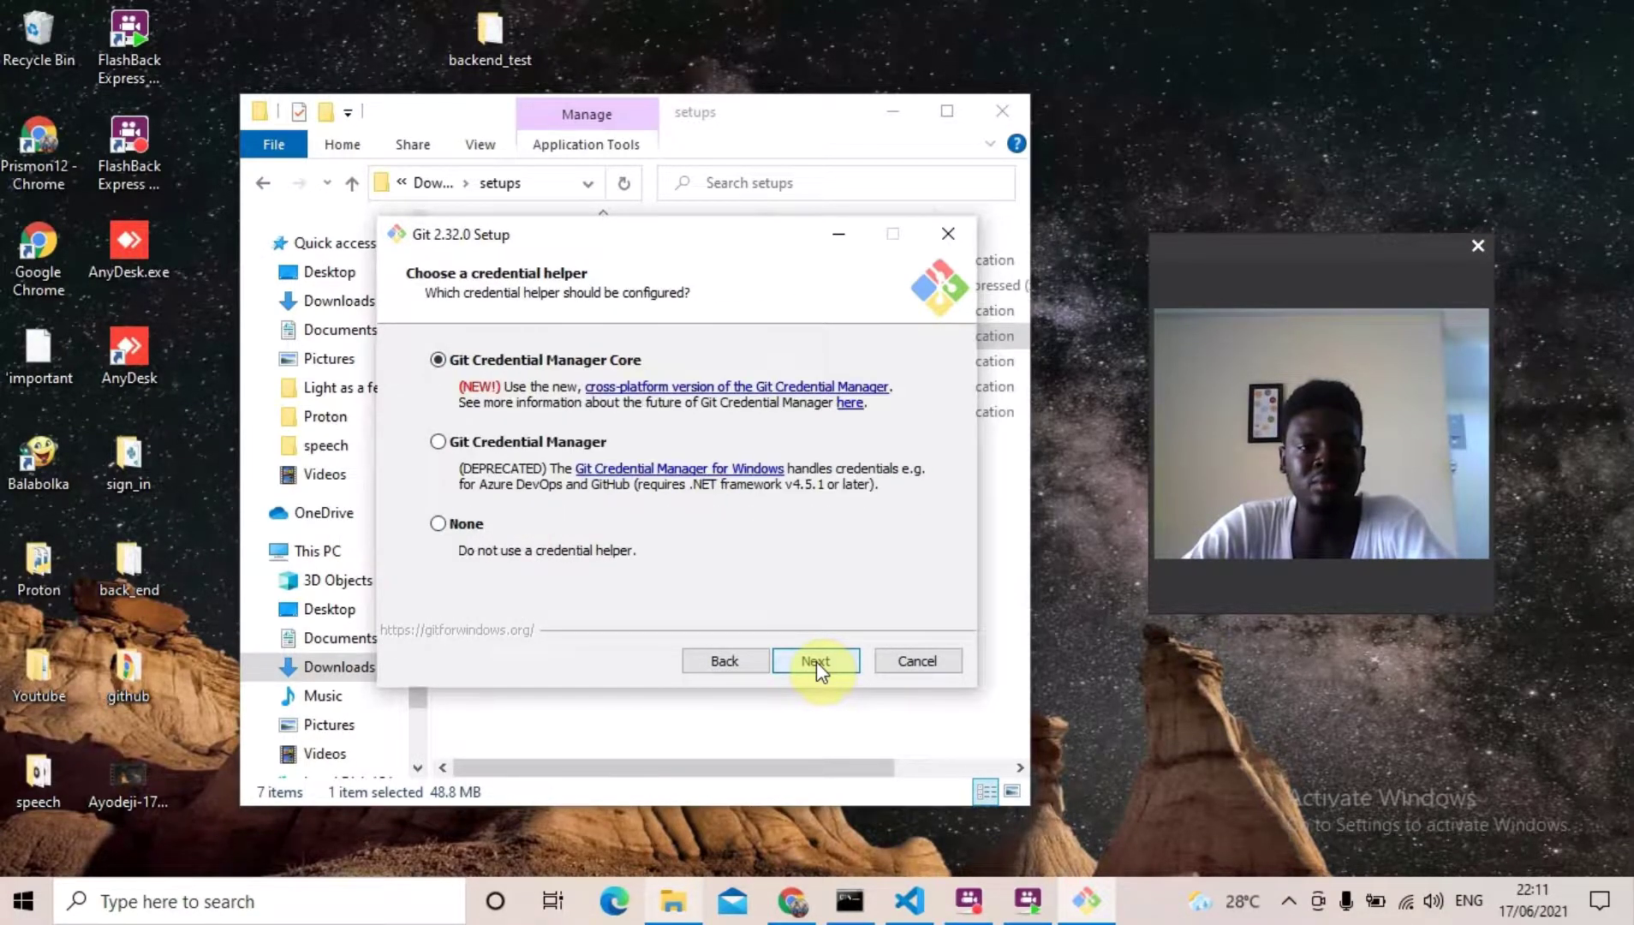
pyautogui.click(815, 662)
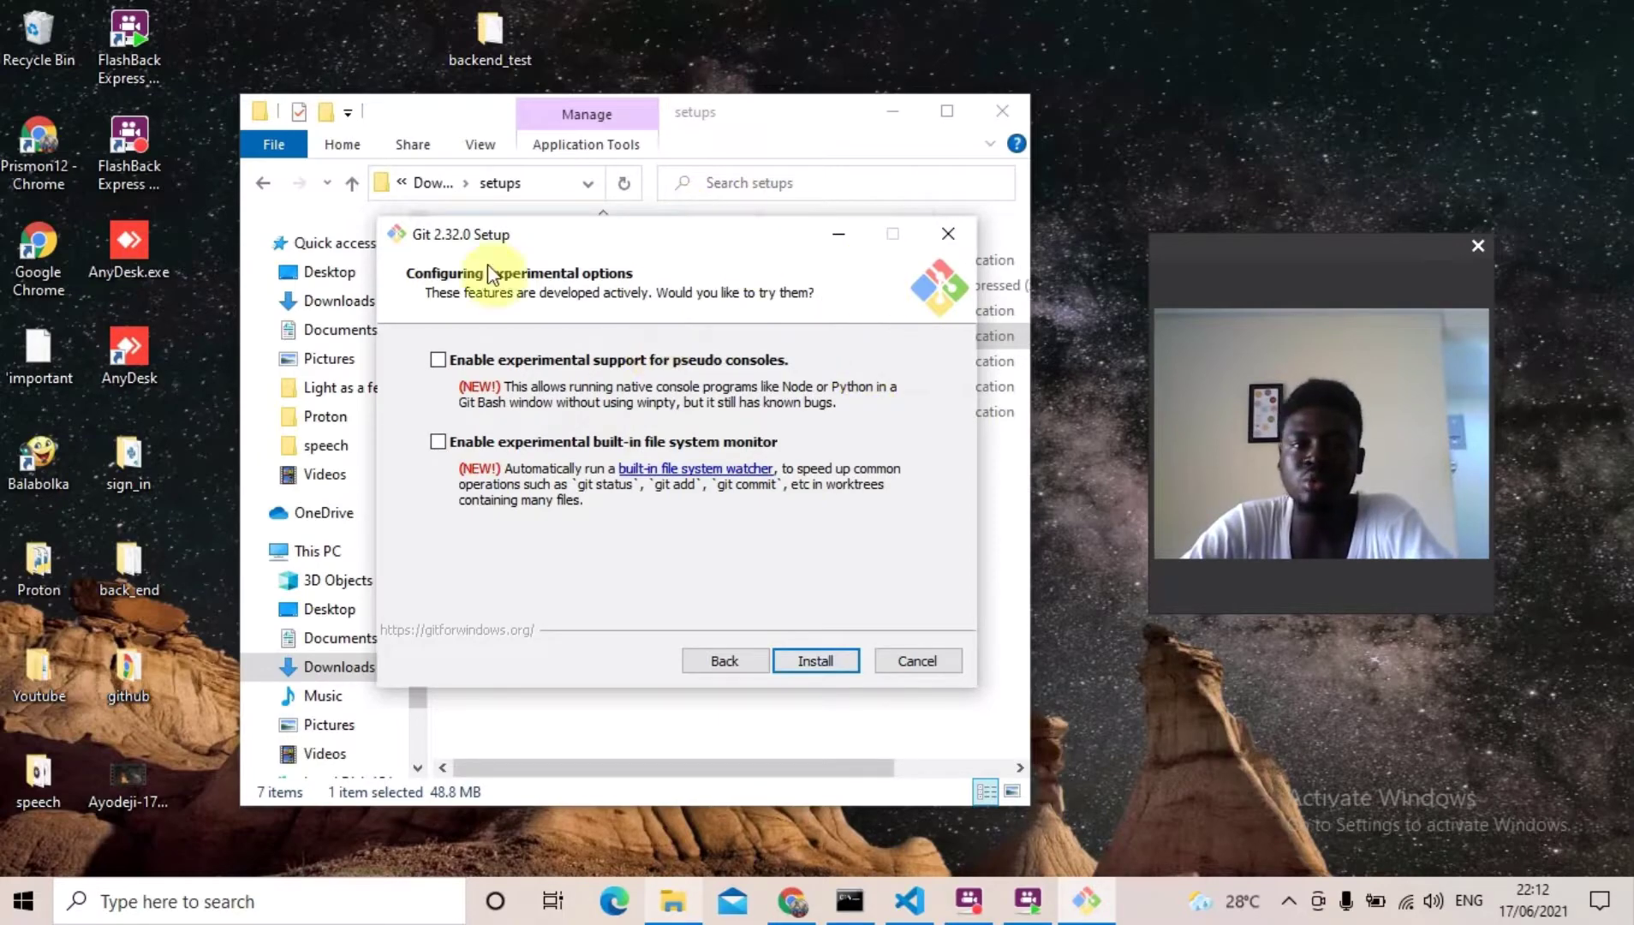
pyautogui.moveTo(819, 302)
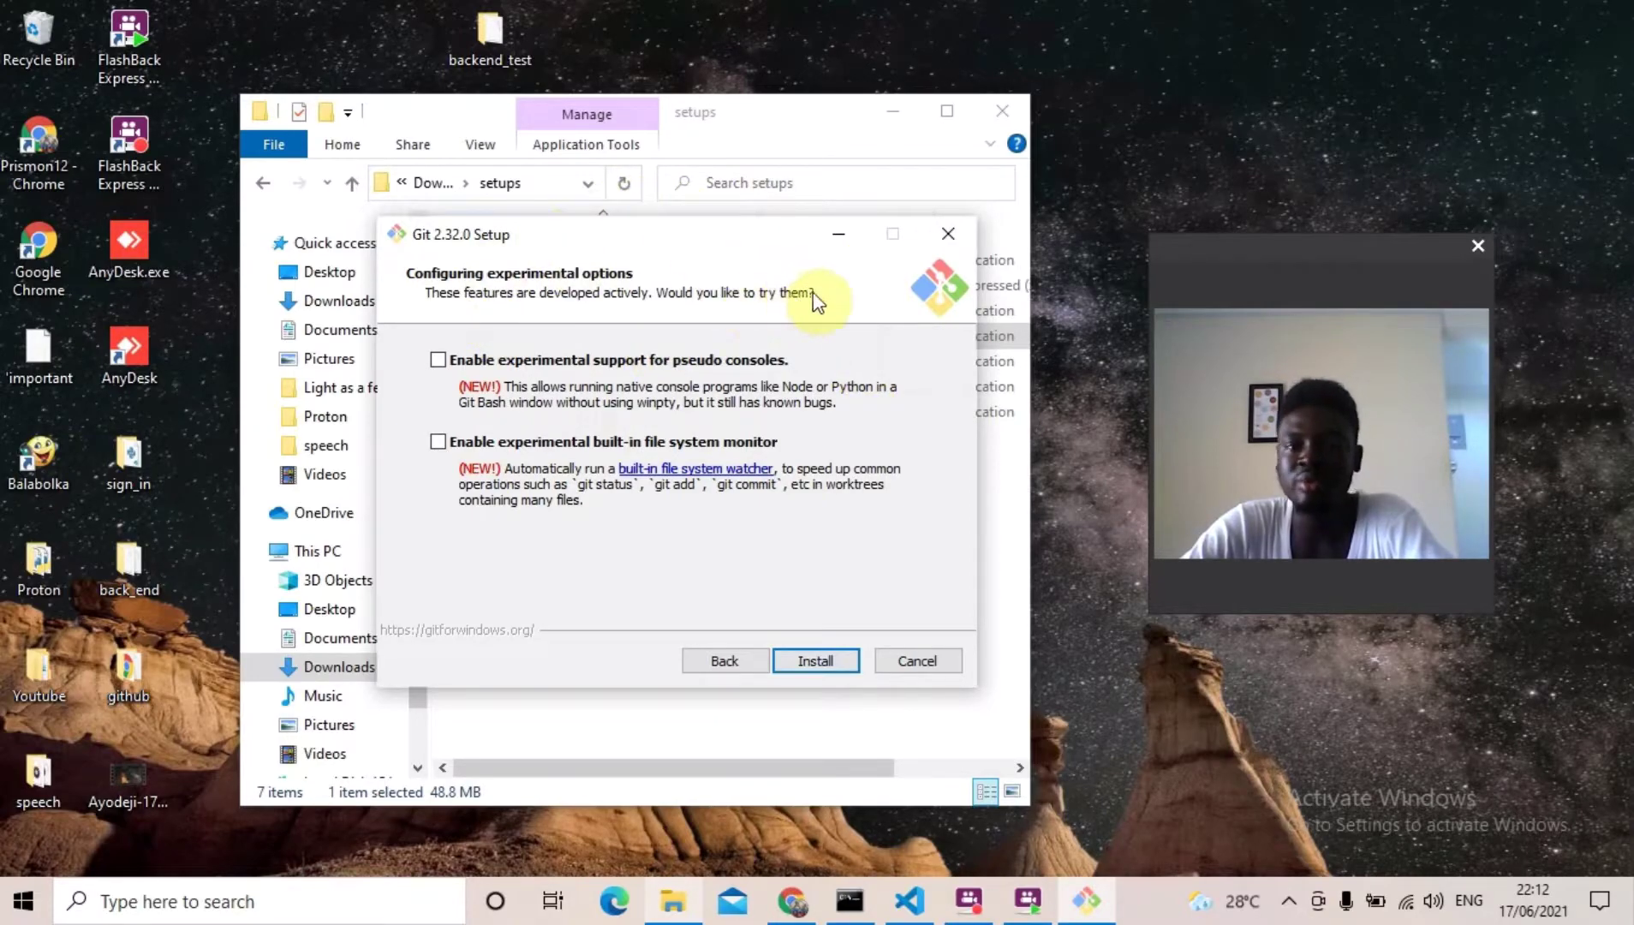